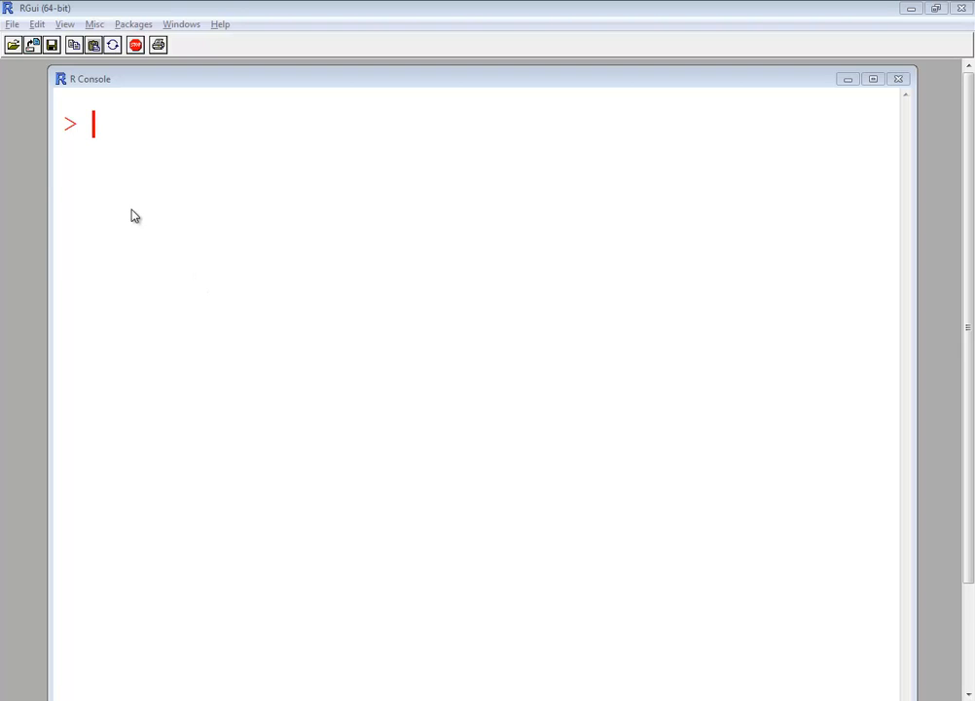
{"action": "mouse_move", "coordinate": [12, 29]}
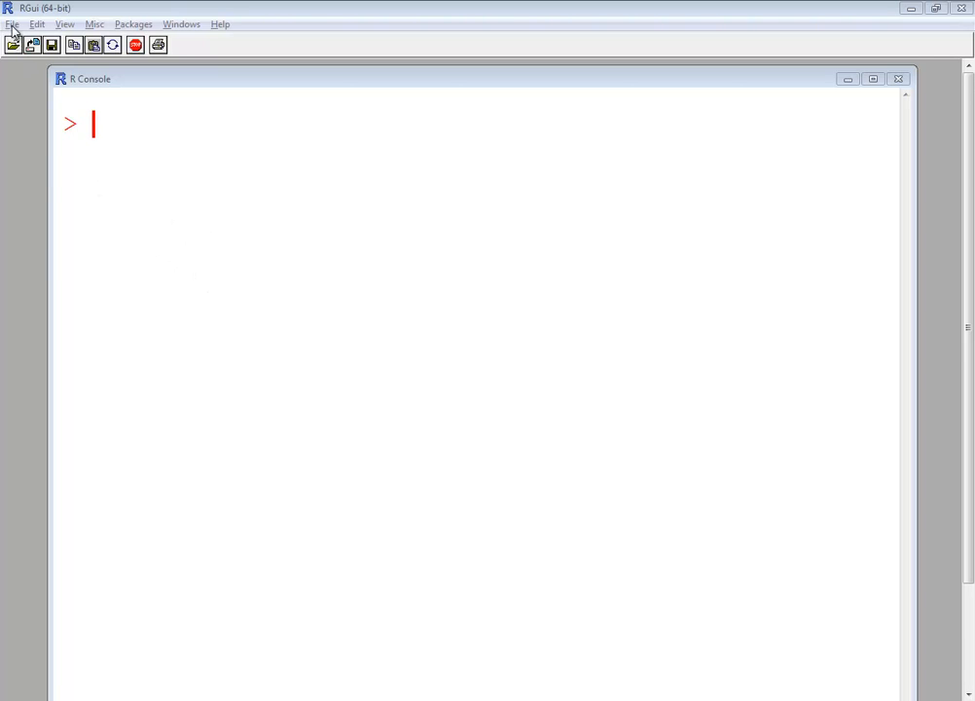
- Create a new blank R script from the File menu
{"action": "left_click", "coordinate": [12, 25]}
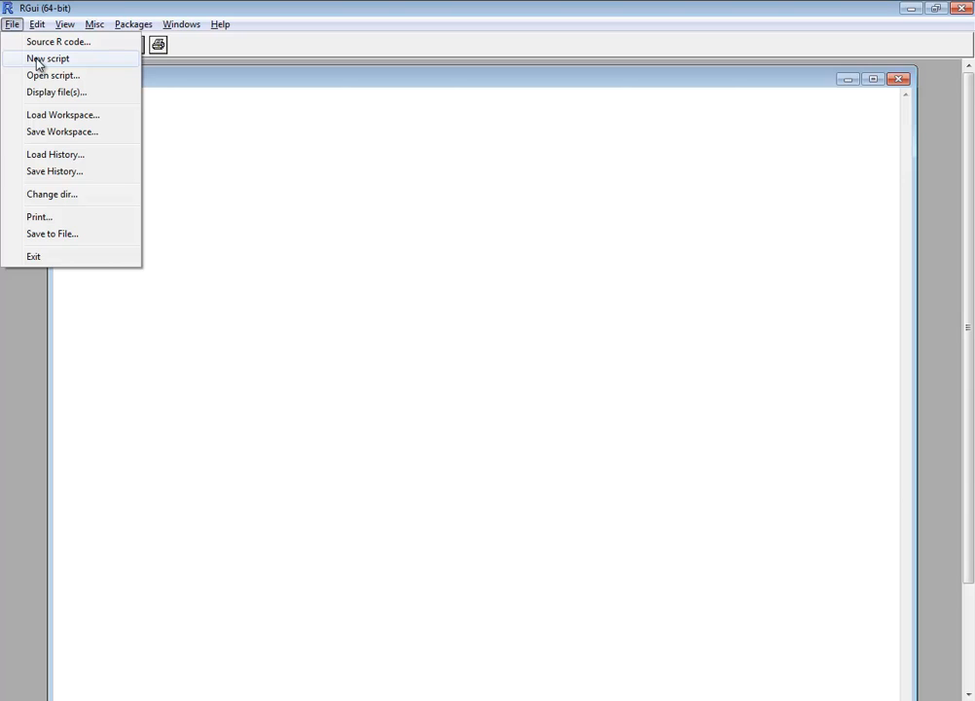
{"action": "left_click", "coordinate": [46, 58]}
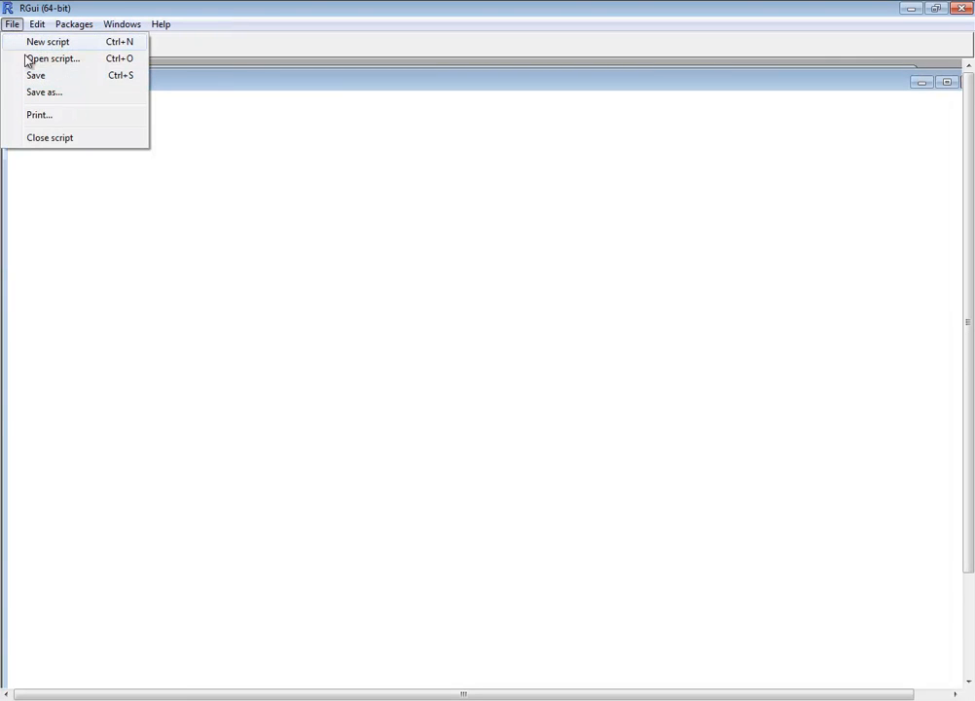
- Save the blank script to Documents as permutations_items_different.r
{"action": "left_click", "coordinate": [43, 92]}
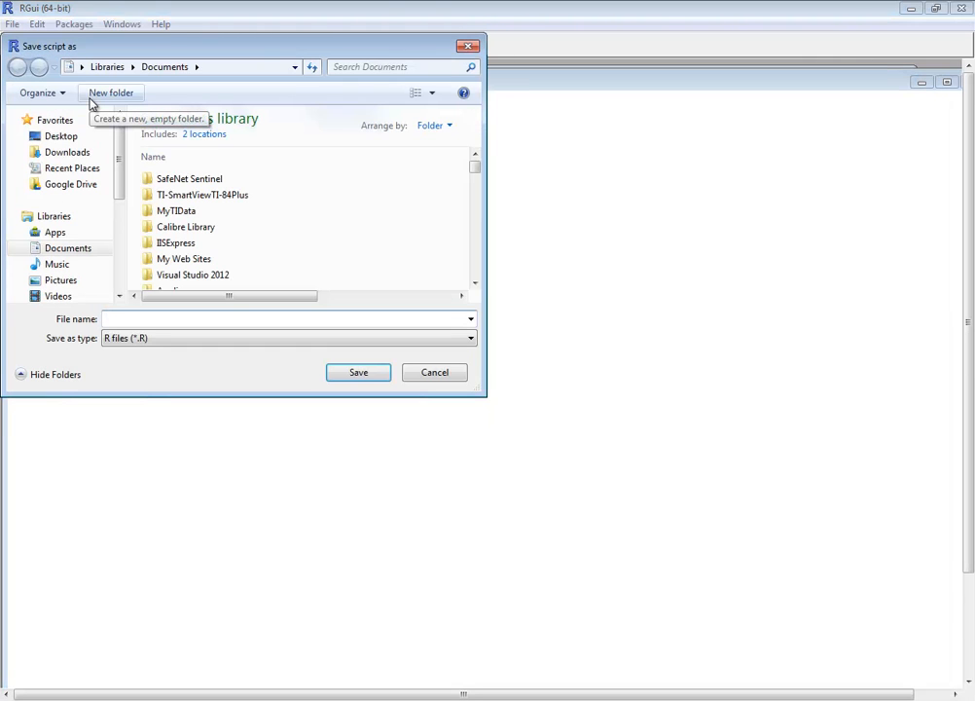
{"action": "type", "text": "permutations_items"}
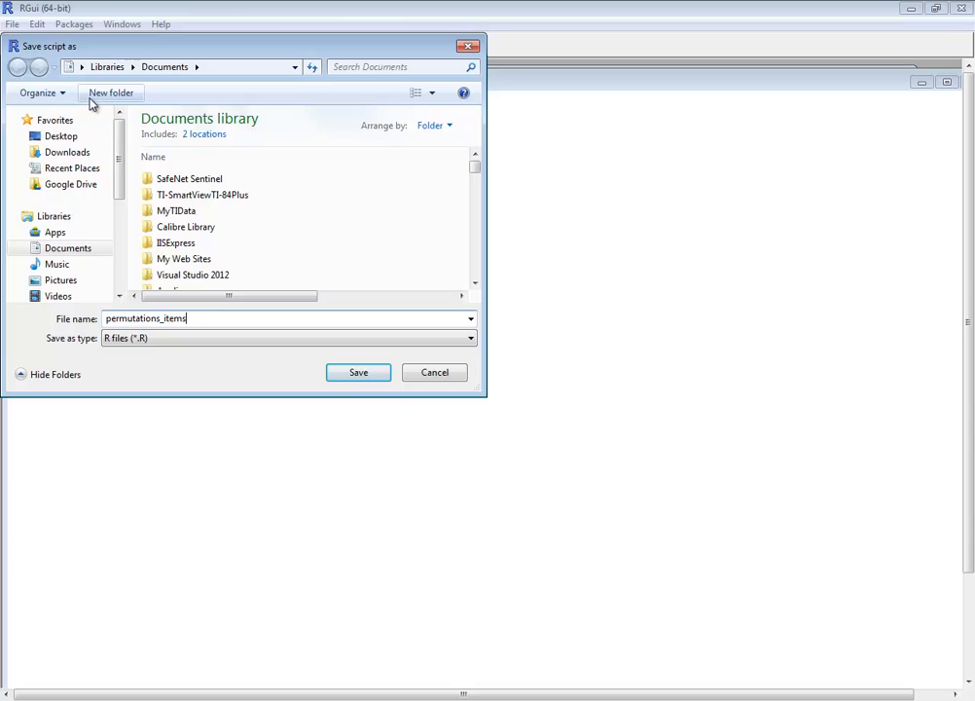
{"action": "type", "text": "_different"}
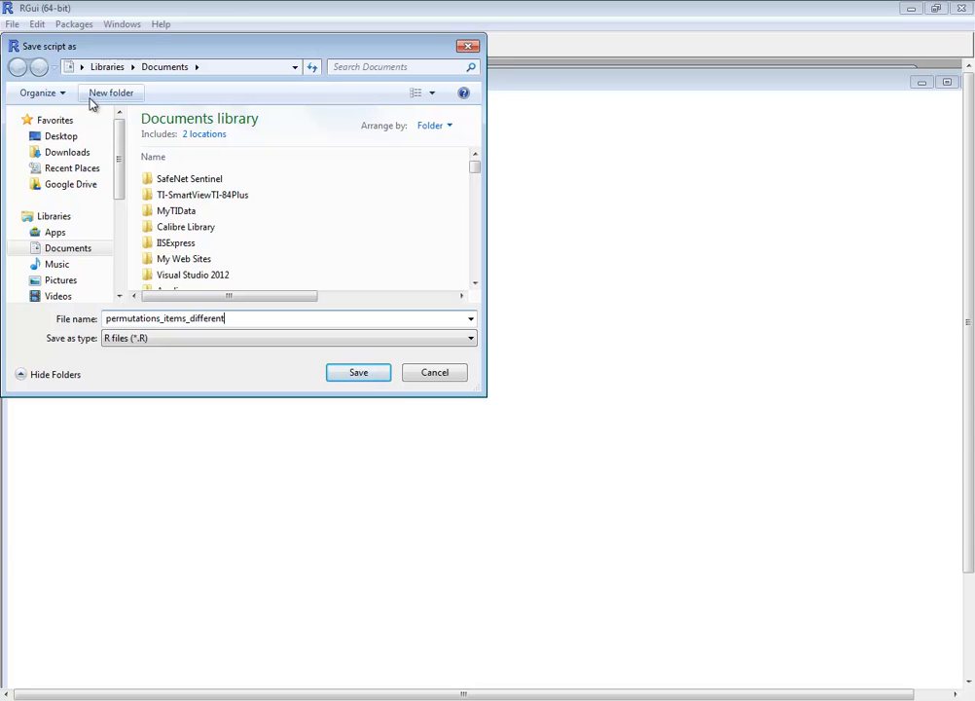
{"action": "type", "text": "."}
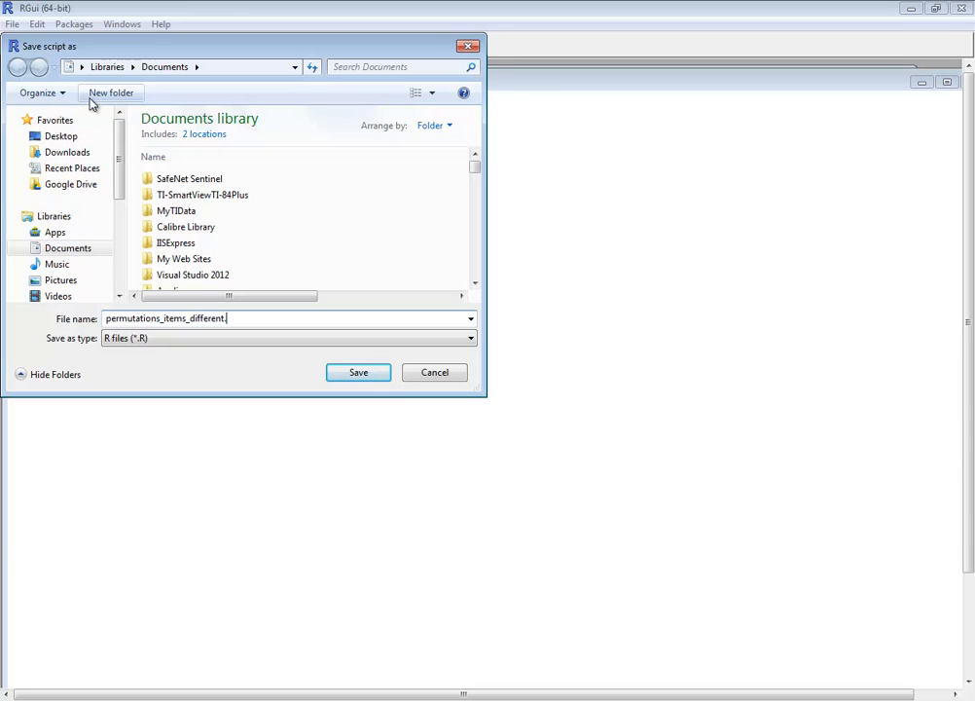
{"action": "left_click", "coordinate": [358, 372]}
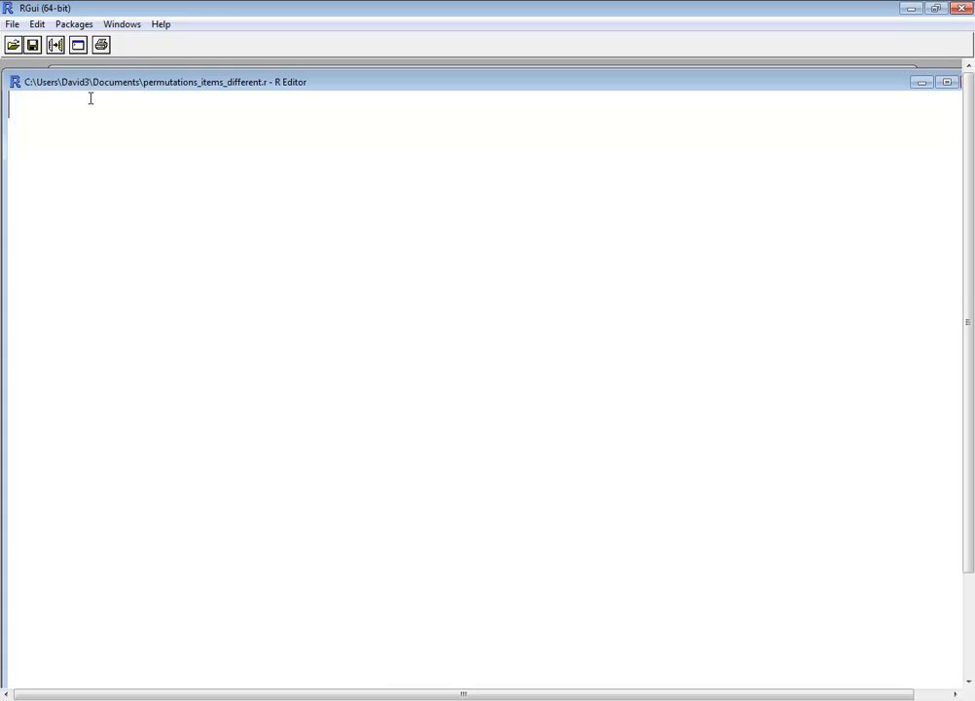
{"action": "mouse_move", "coordinate": [325, 206]}
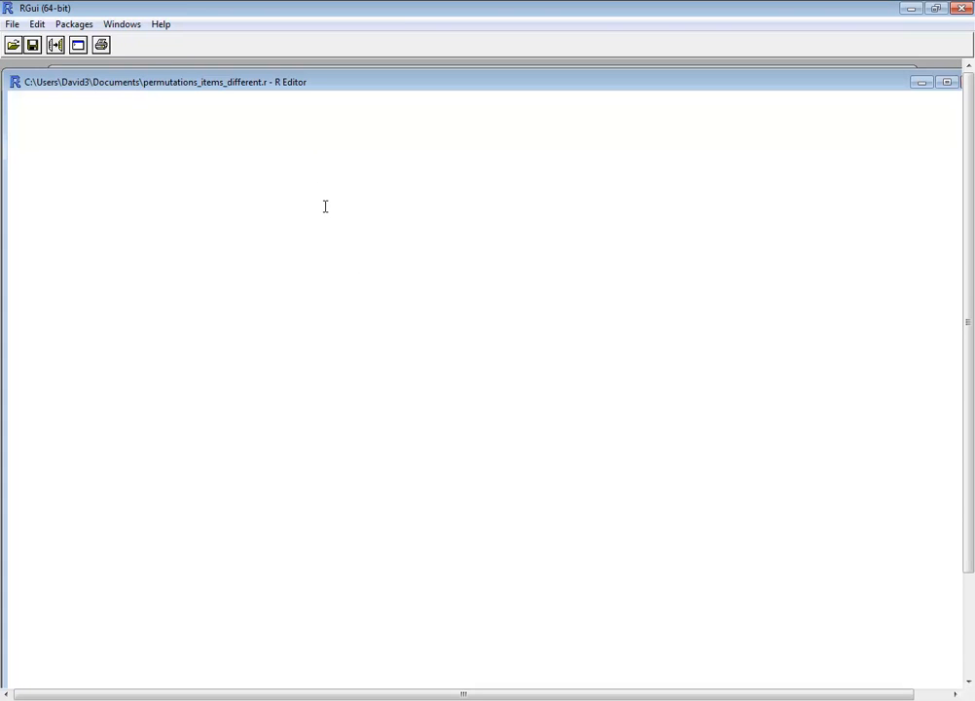
{"action": "mouse_move", "coordinate": [739, 396]}
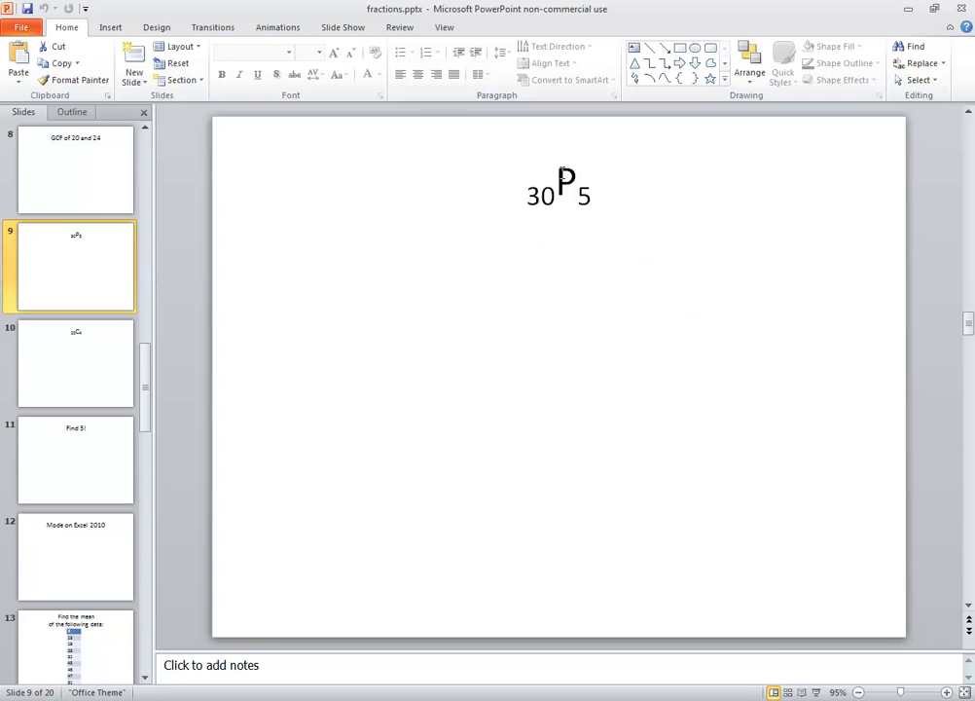
{"action": "mouse_move", "coordinate": [601, 192]}
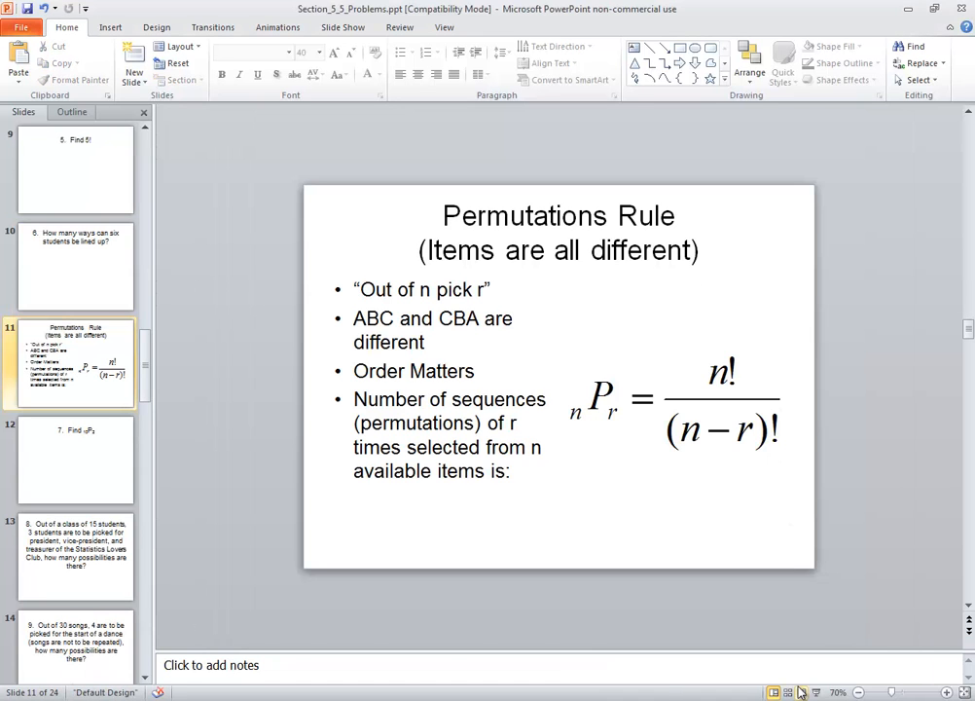
{"action": "mouse_move", "coordinate": [792, 552]}
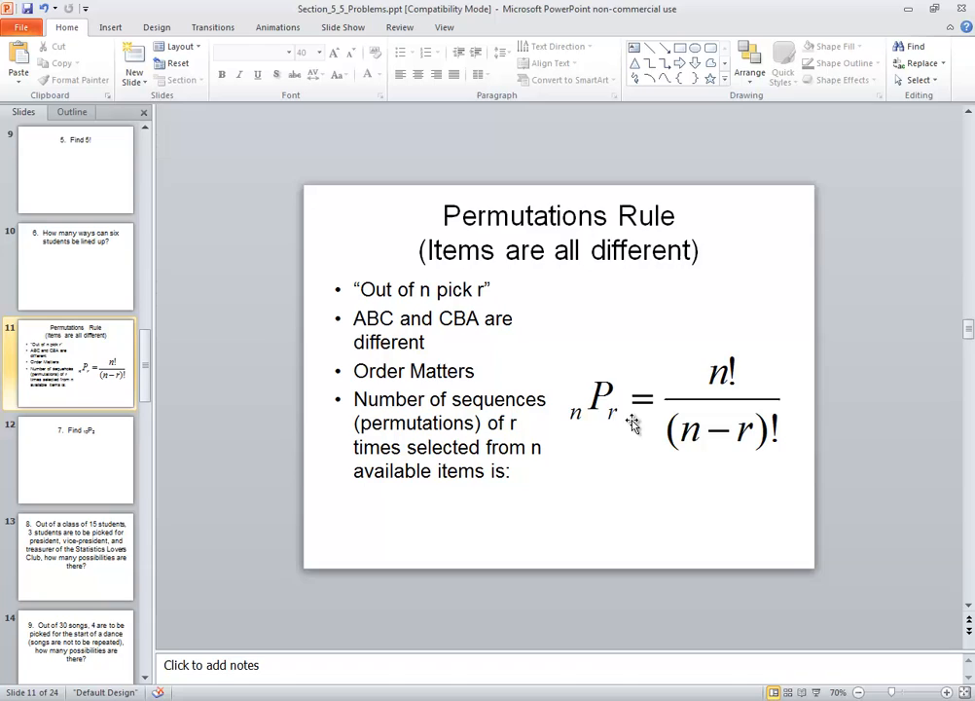
{"action": "mouse_move", "coordinate": [735, 378]}
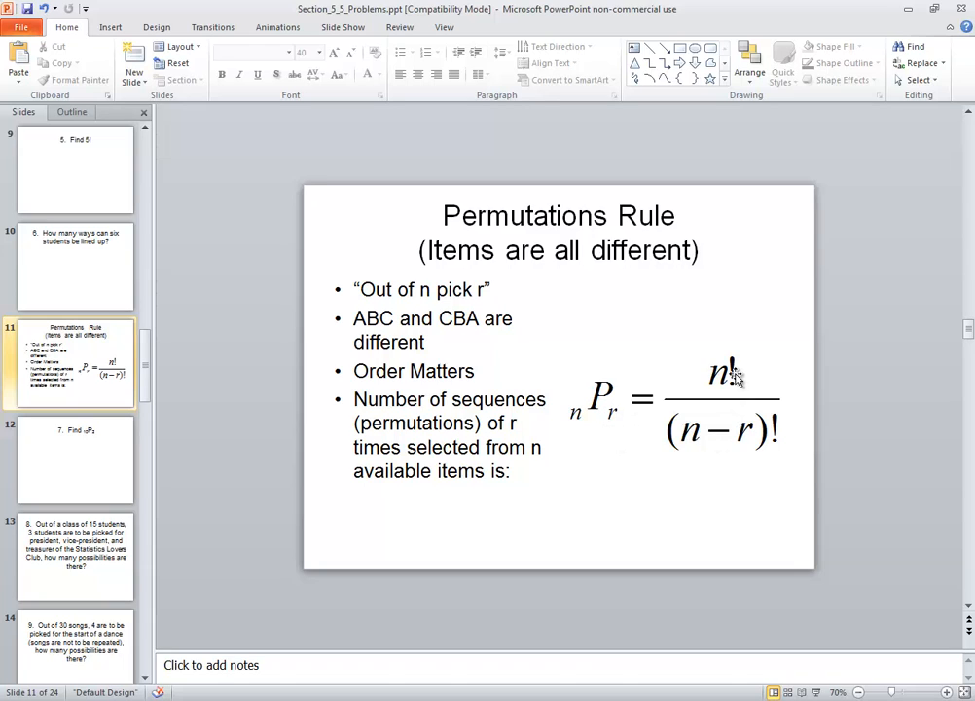
{"action": "mouse_move", "coordinate": [784, 445]}
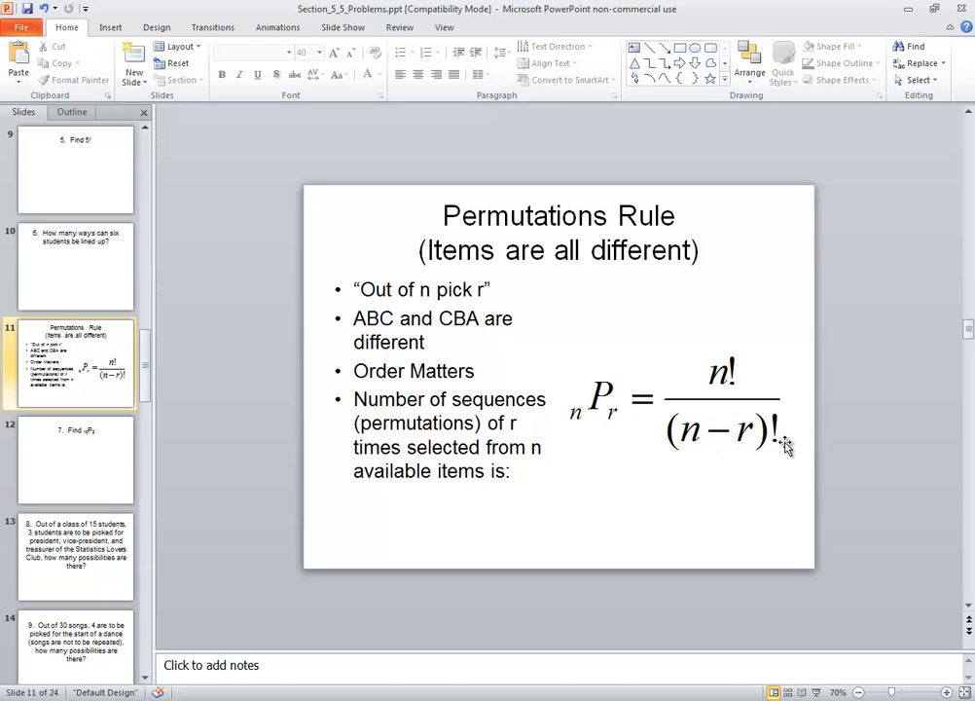
{"action": "mouse_move", "coordinate": [750, 446]}
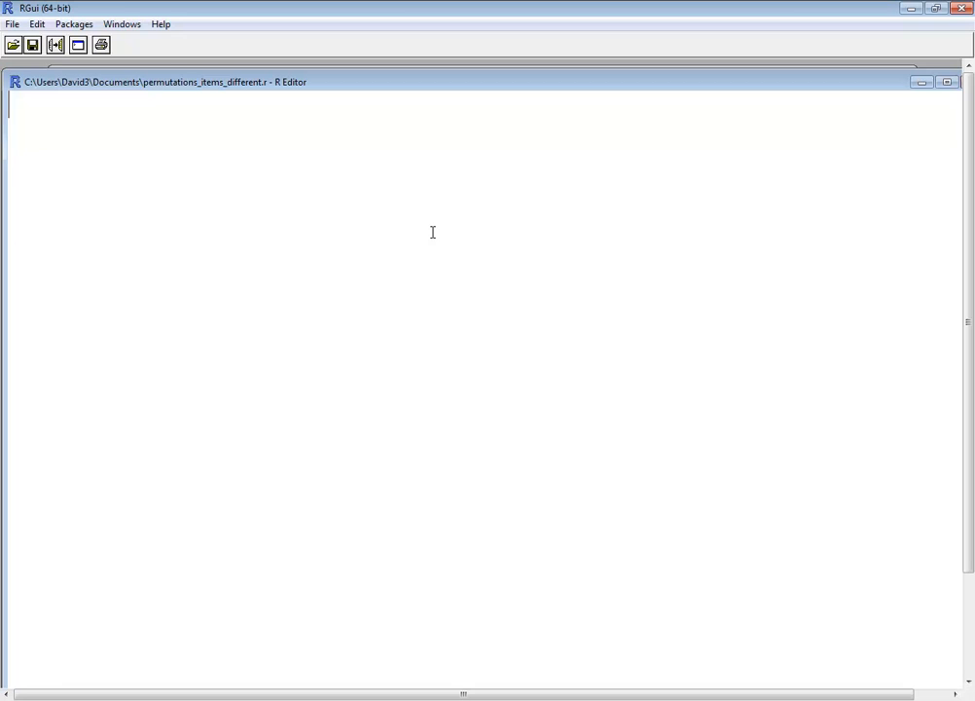
- Write the lines n = 30 and r = 5, then begin a third line with perm =
{"action": "type", "text": "n = 20"}
{"action": "type", "text": "r ="}
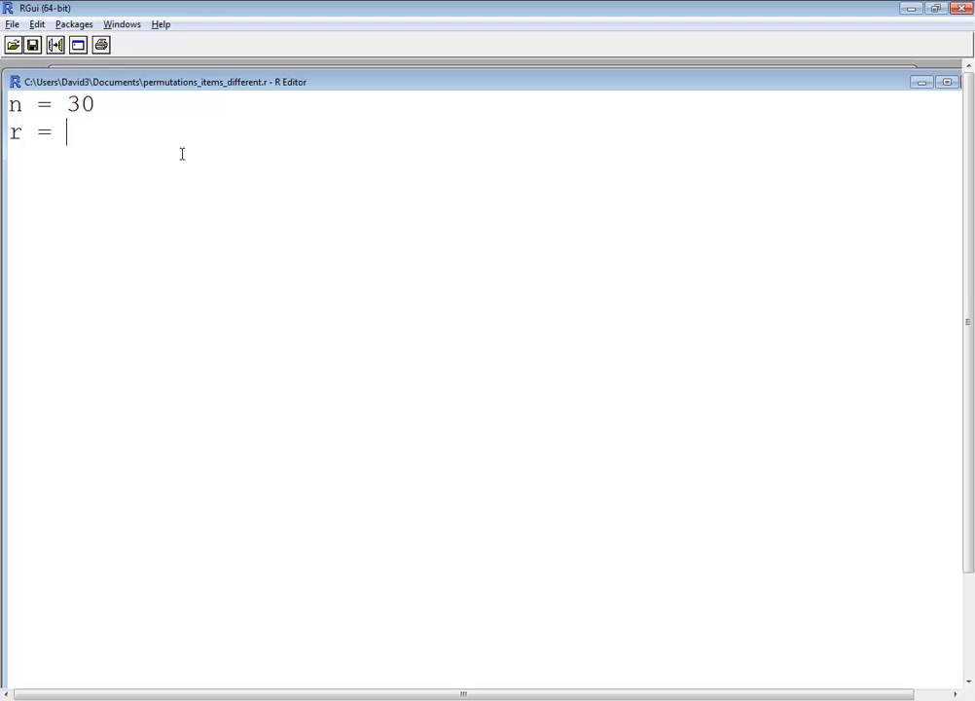
{"action": "type", "text": "5"}
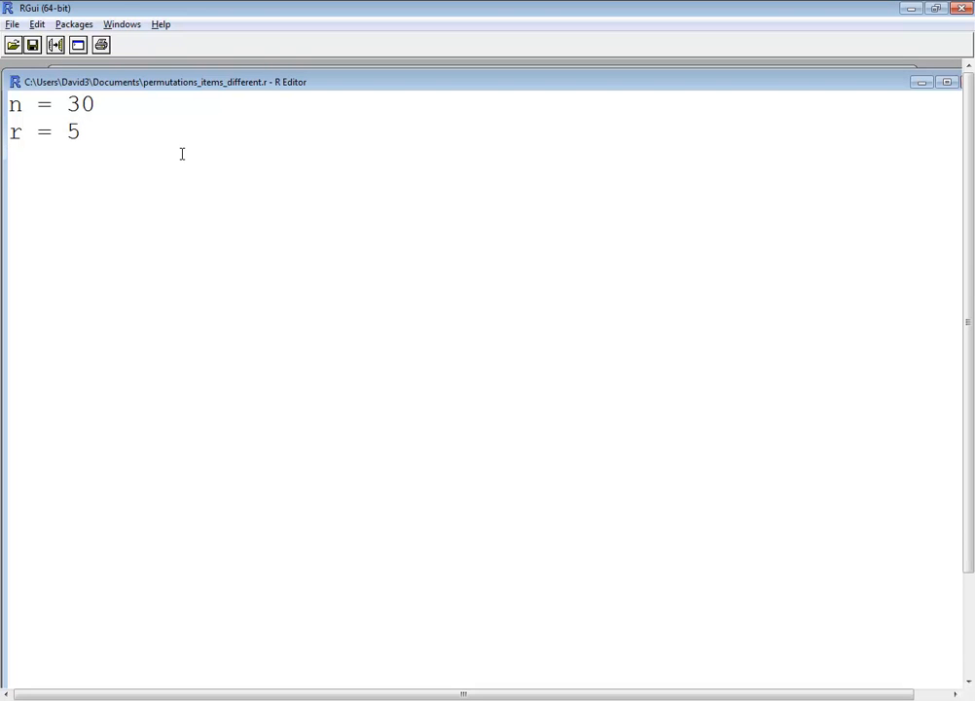
{"action": "mouse_move", "coordinate": [217, 215]}
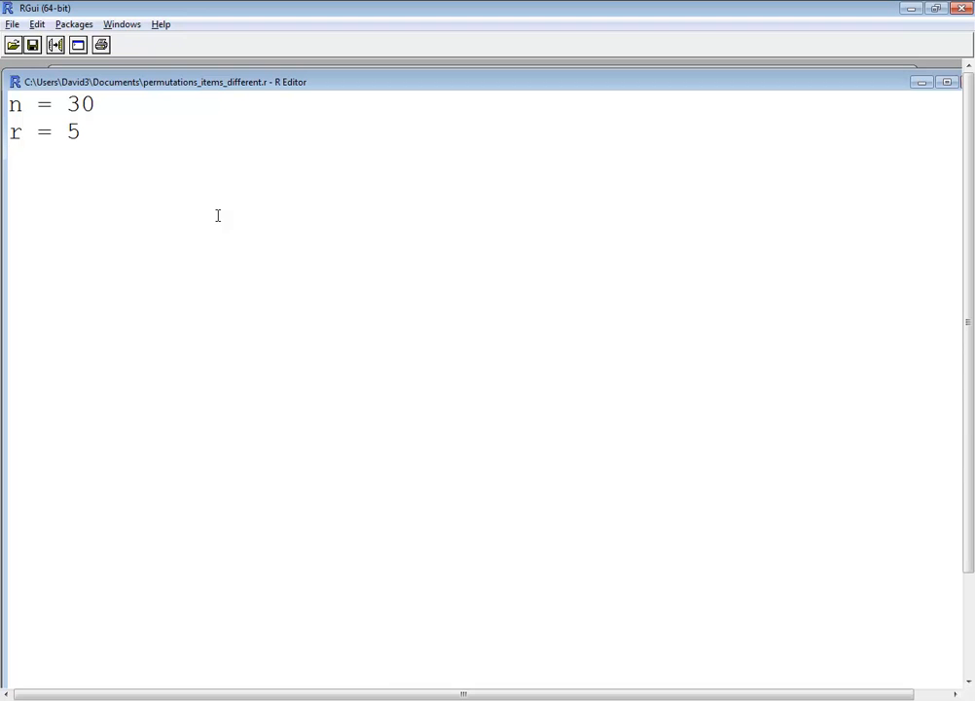
{"action": "type", "text": "per"}
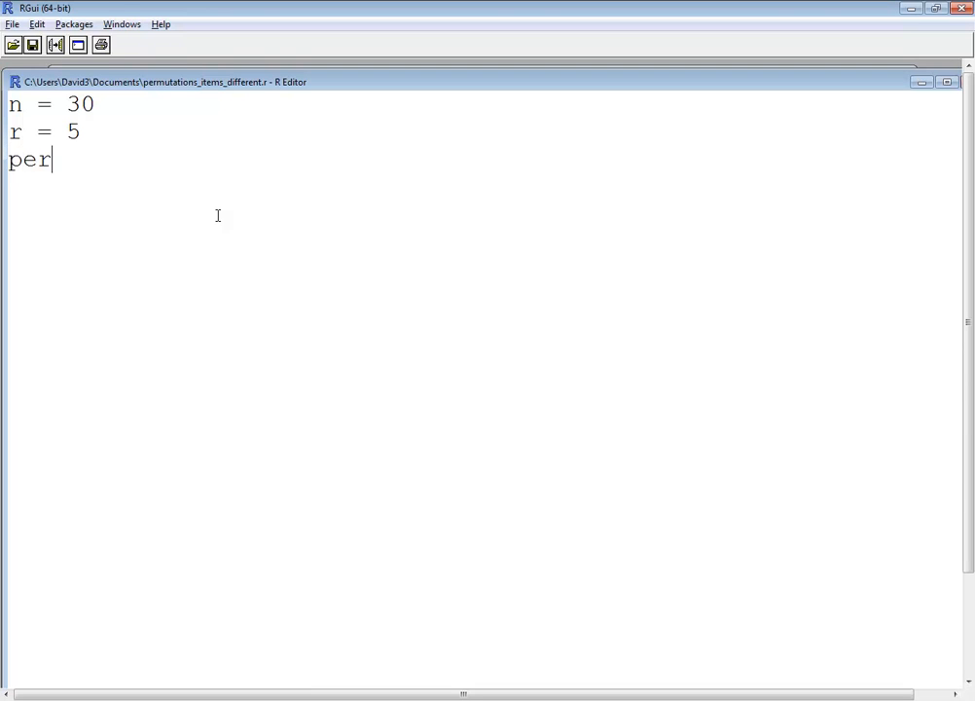
{"action": "type", "text": "m"}
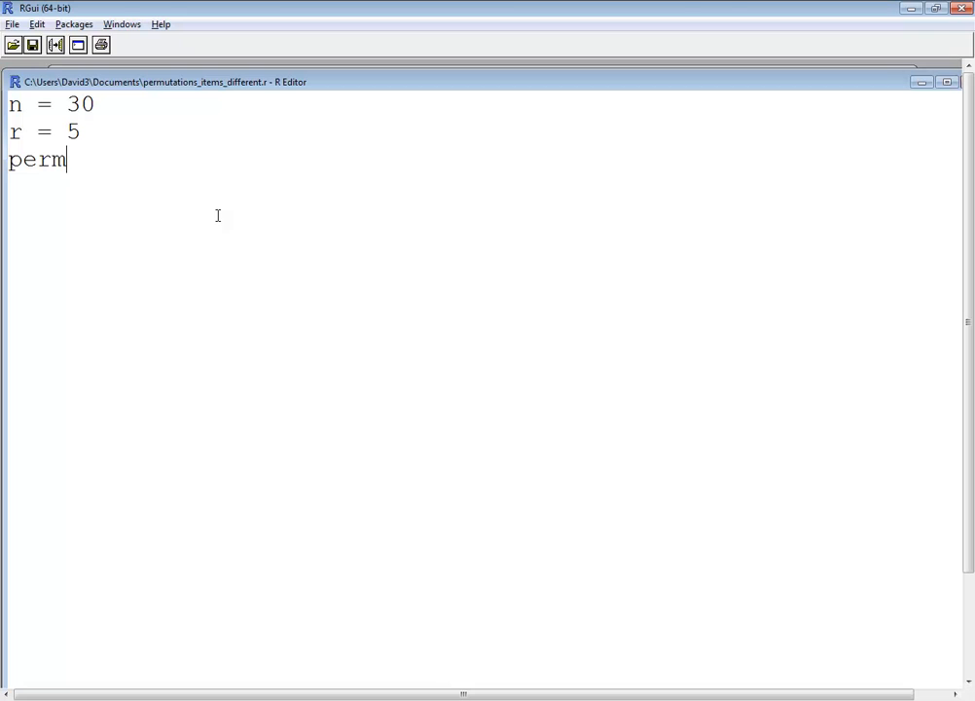
{"action": "type", "text": "="}
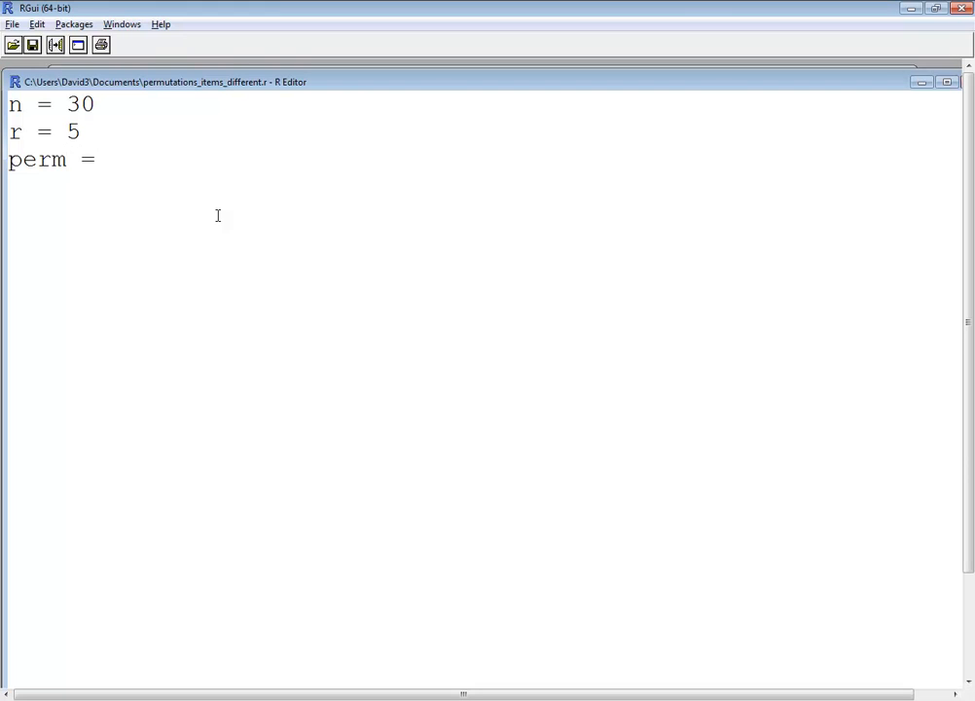
{"action": "mouse_move", "coordinate": [786, 614]}
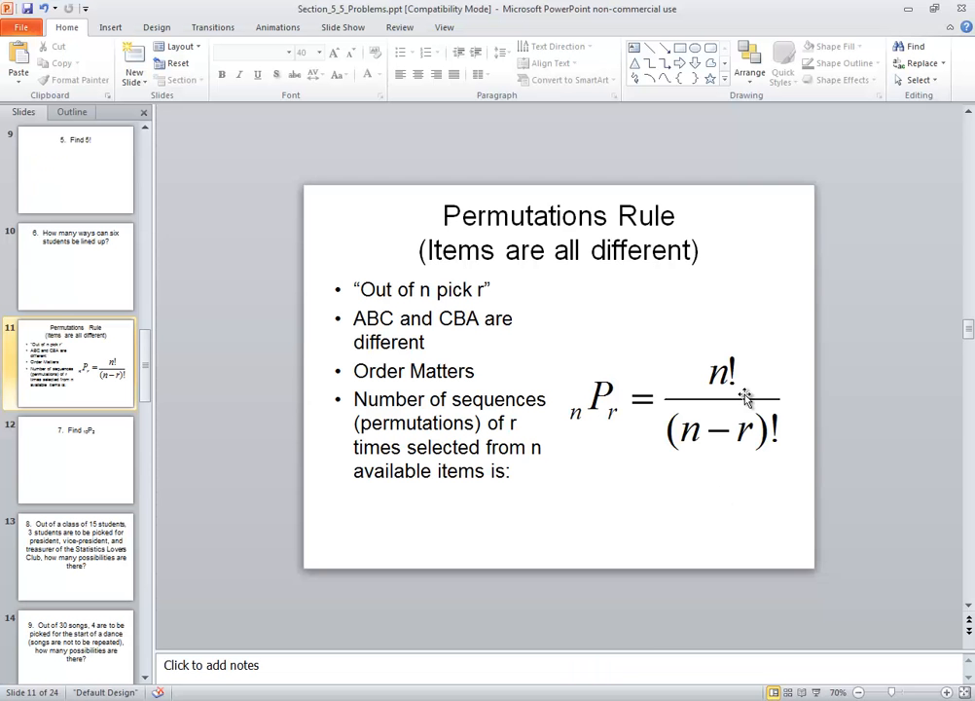
{"action": "mouse_move", "coordinate": [750, 448]}
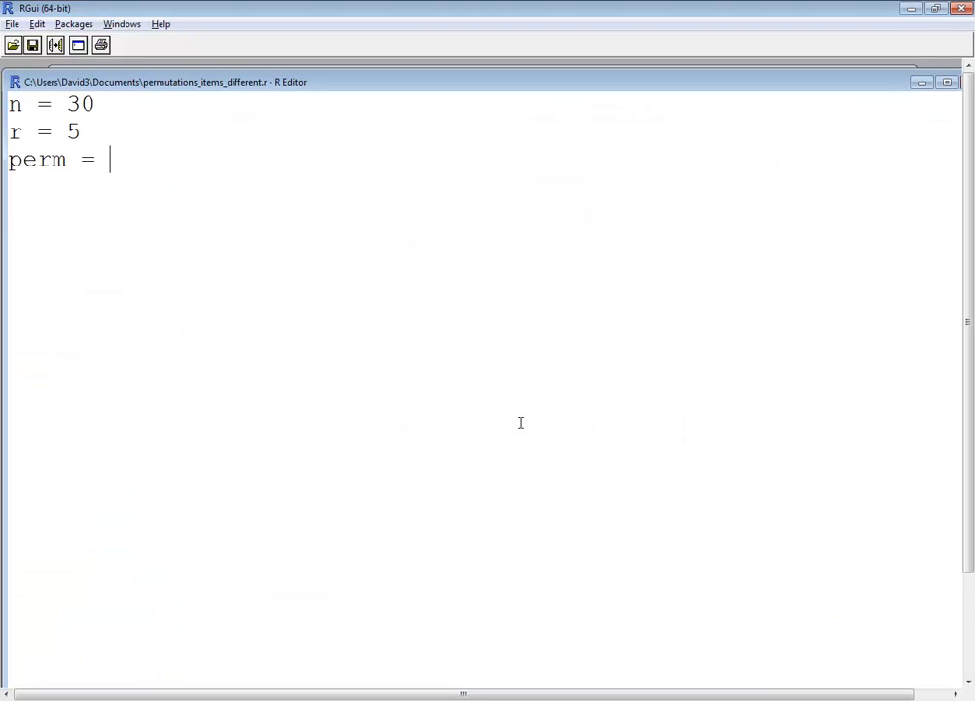
- Finish the script with perm = factorial(n) / factorial(n-r) and print(perm)
{"action": "type", "text": "factorial(n"}
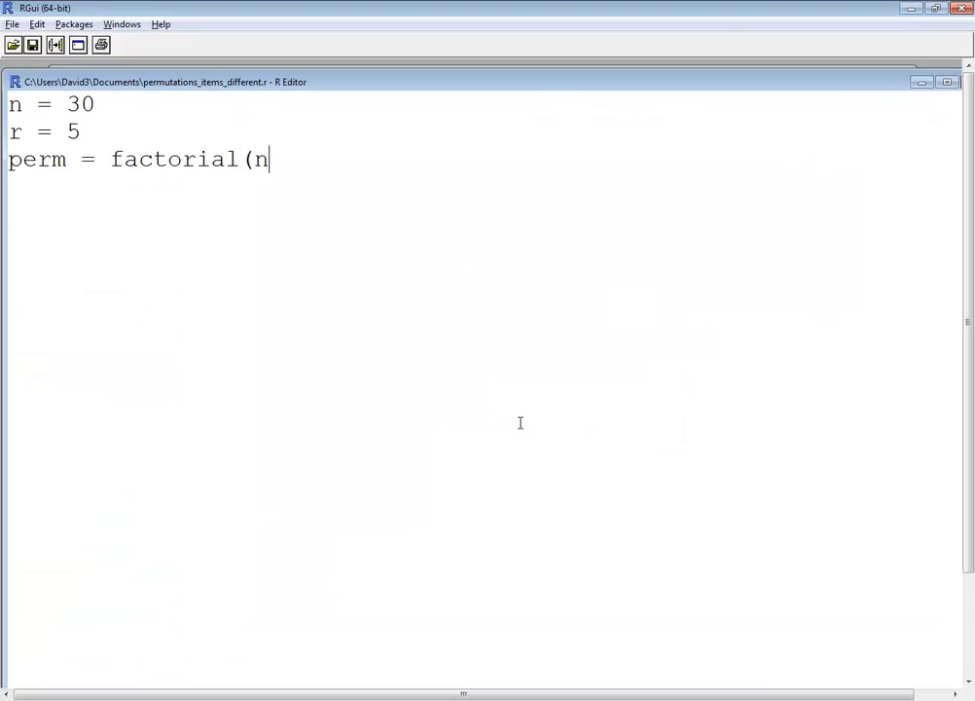
{"action": "type", "text": ") / fa"}
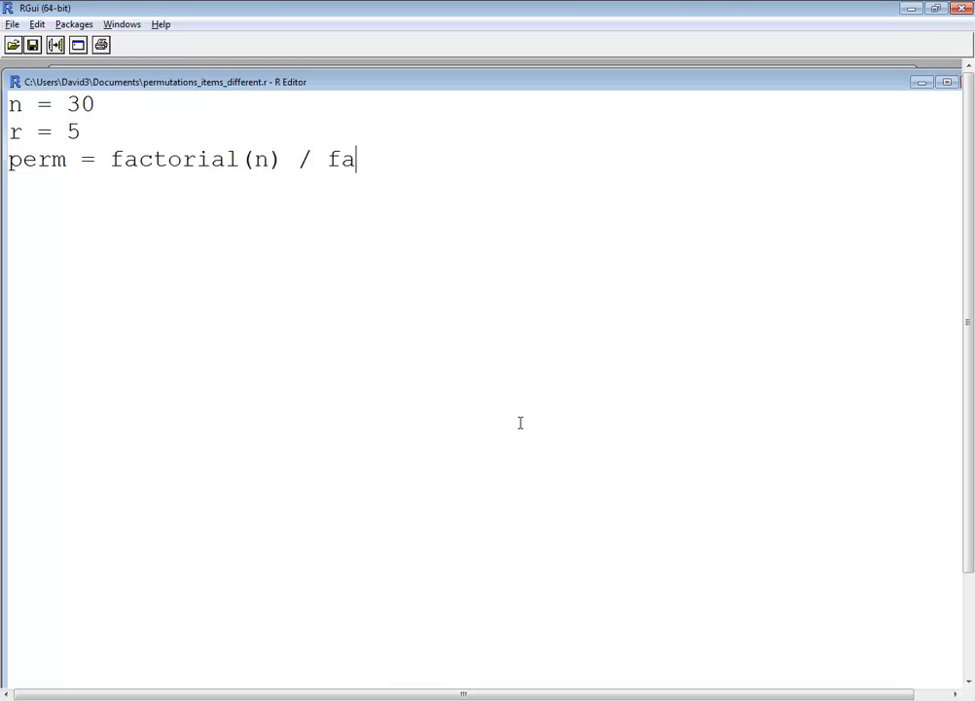
{"action": "type", "text": "ctorial("}
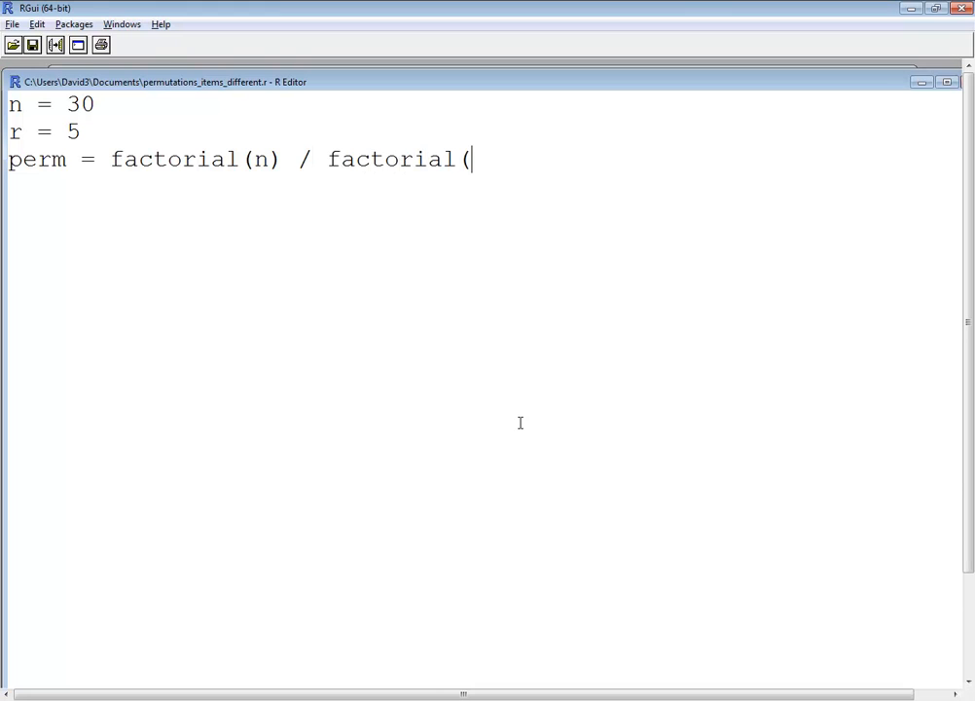
{"action": "type", "text": "n-r)"}
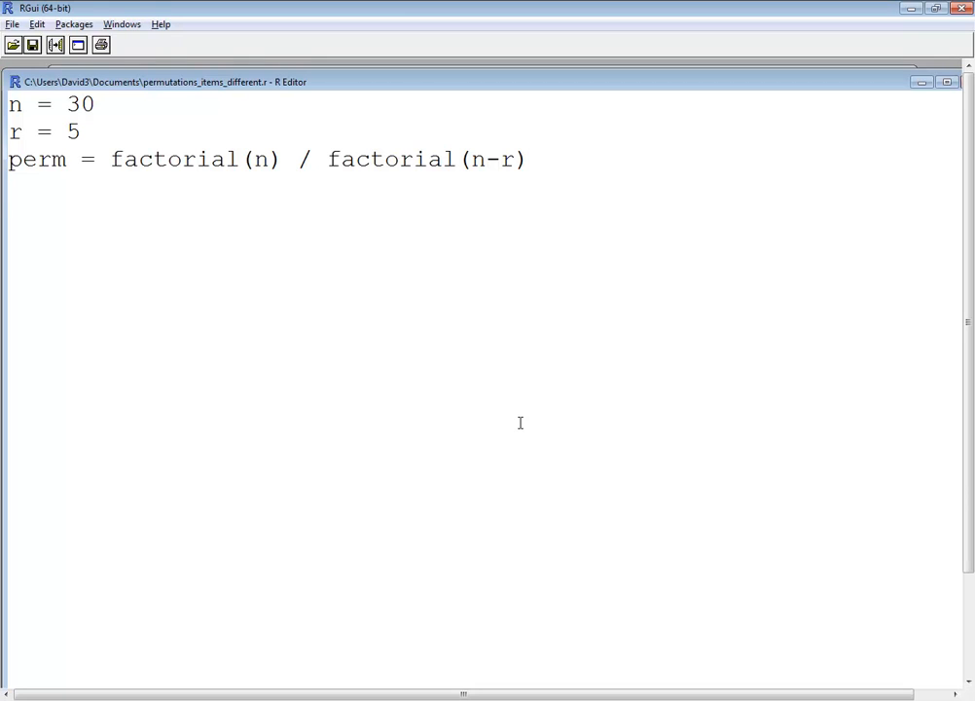
{"action": "mouse_move", "coordinate": [183, 154]}
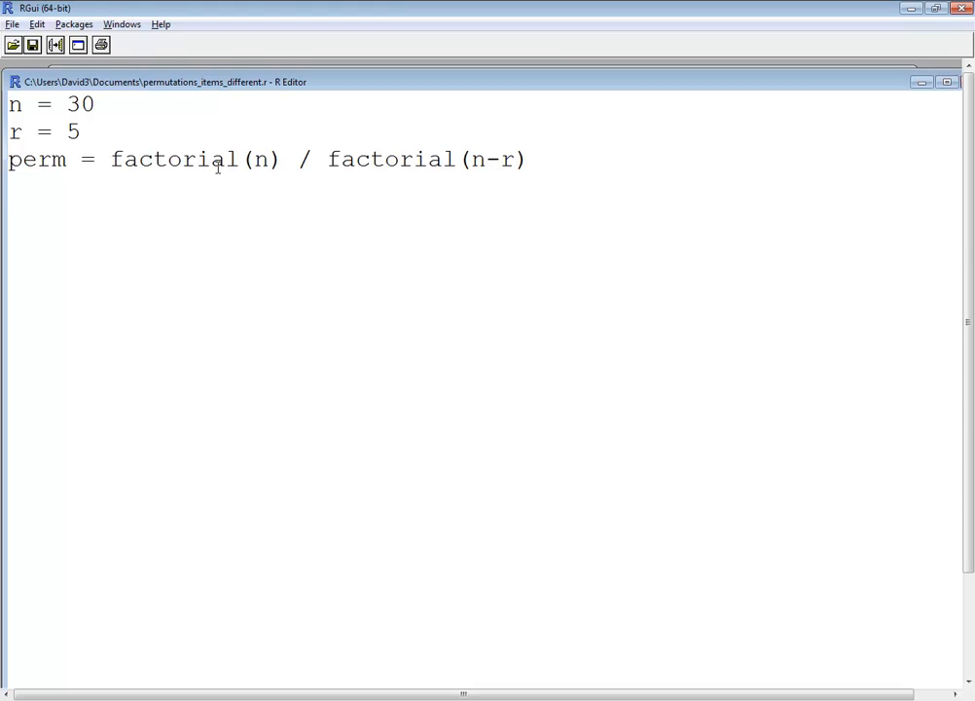
{"action": "type", "text": "prin"}
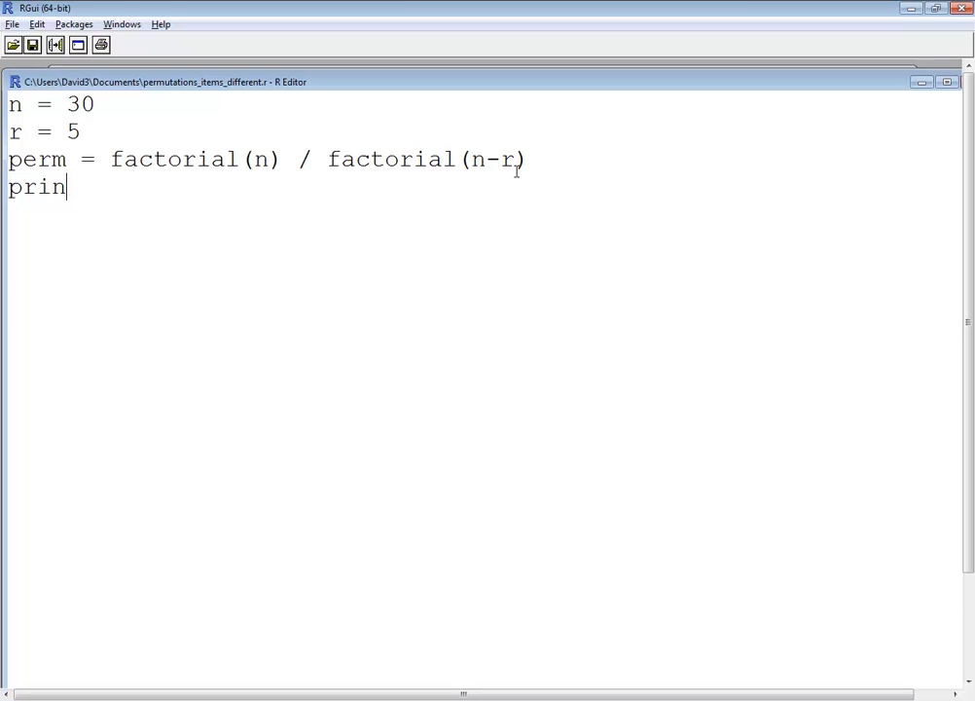
{"action": "type", "text": "t(perm"}
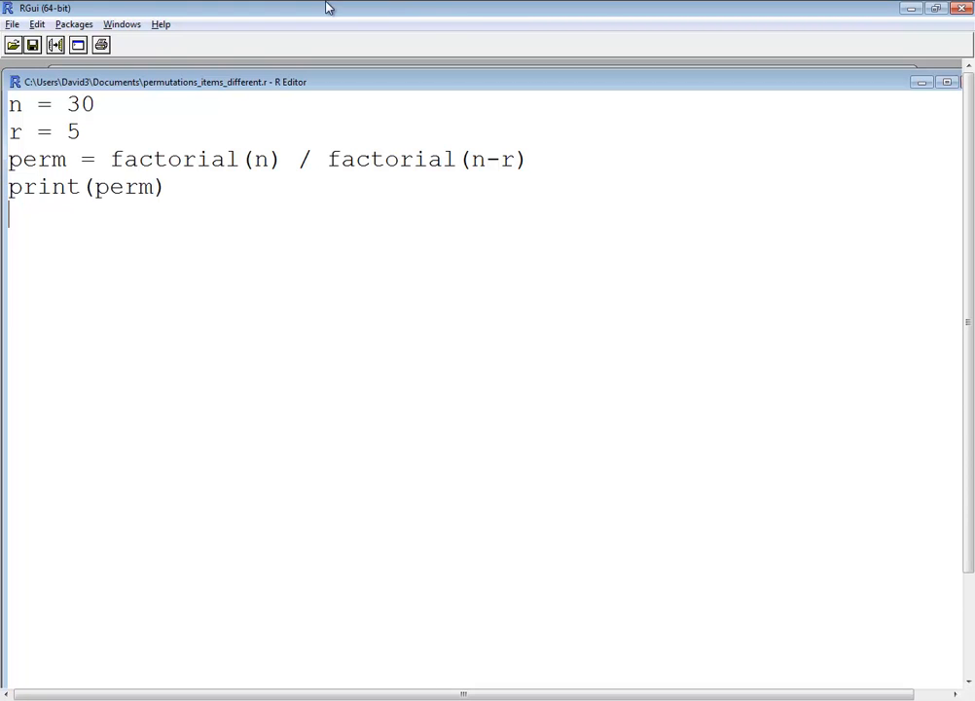
- Save the script so running it prints 17100720 in the console
{"action": "left_click", "coordinate": [13, 23]}
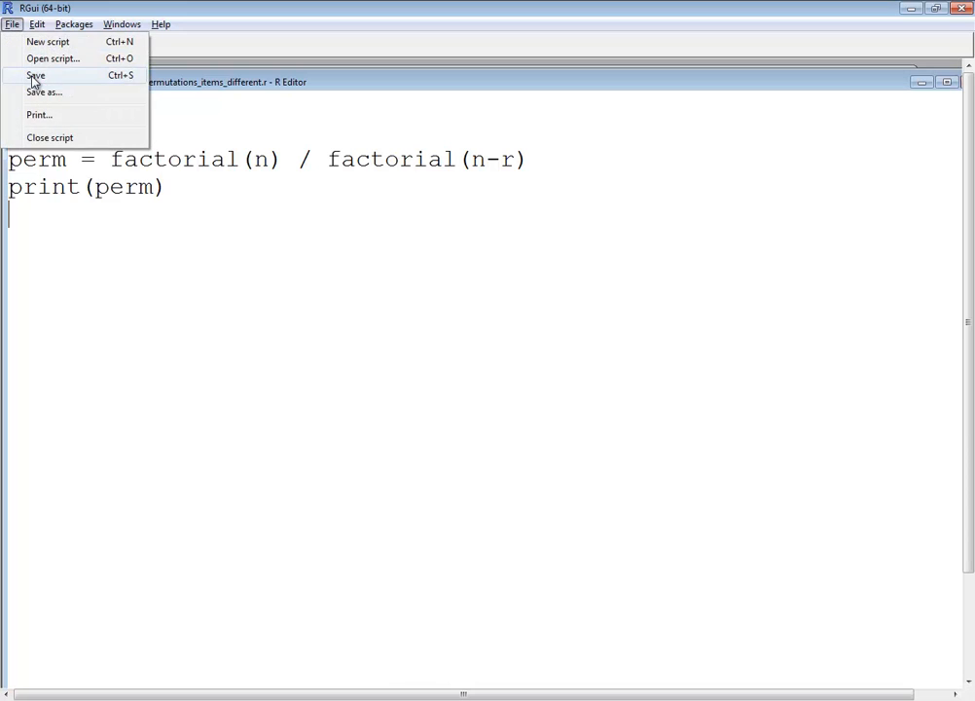
{"action": "left_click", "coordinate": [36, 24]}
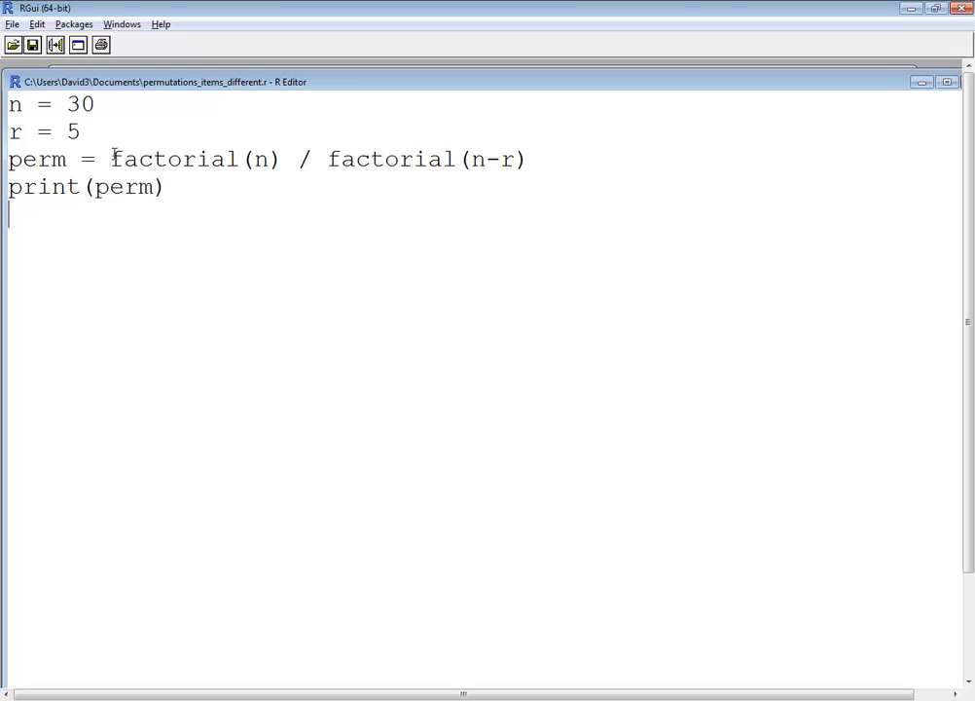
{"action": "left_click", "coordinate": [122, 23]}
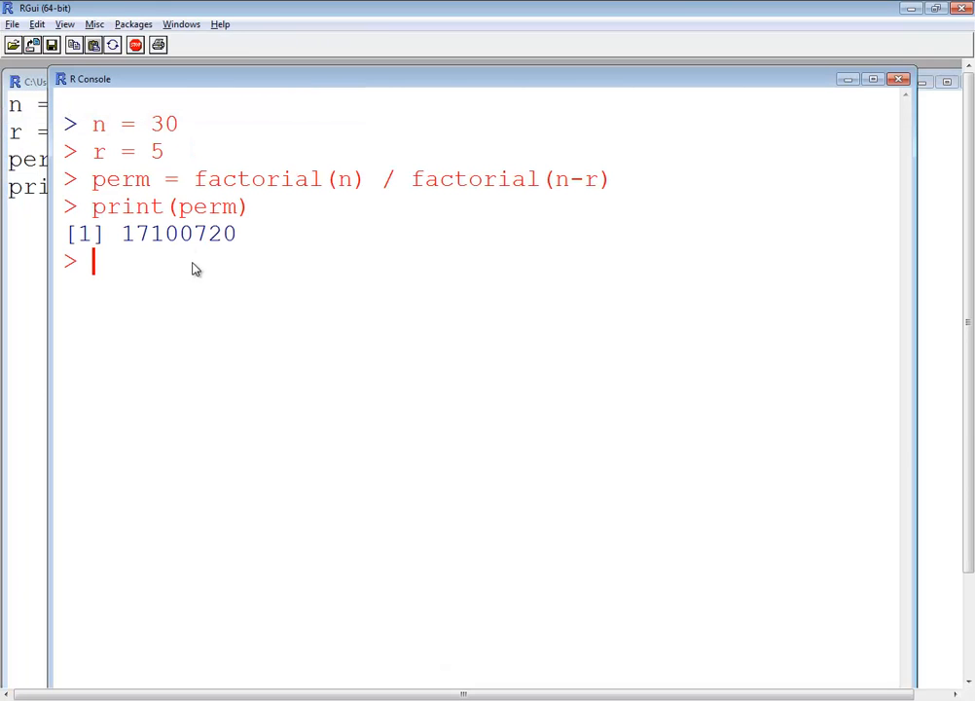
{"action": "mouse_move", "coordinate": [156, 244]}
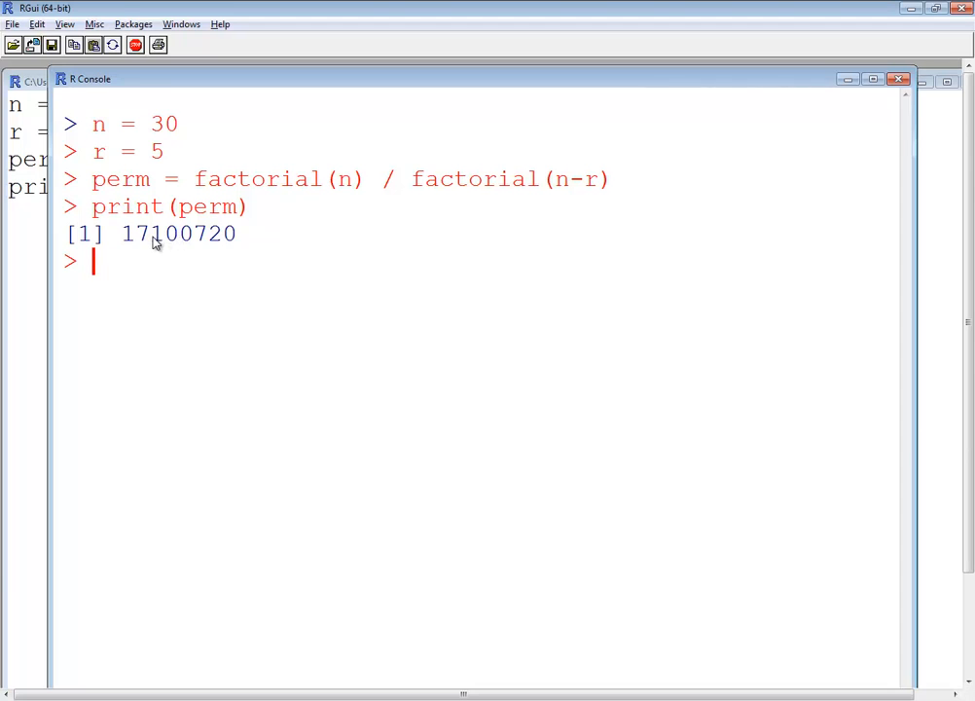
{"action": "mouse_move", "coordinate": [187, 245]}
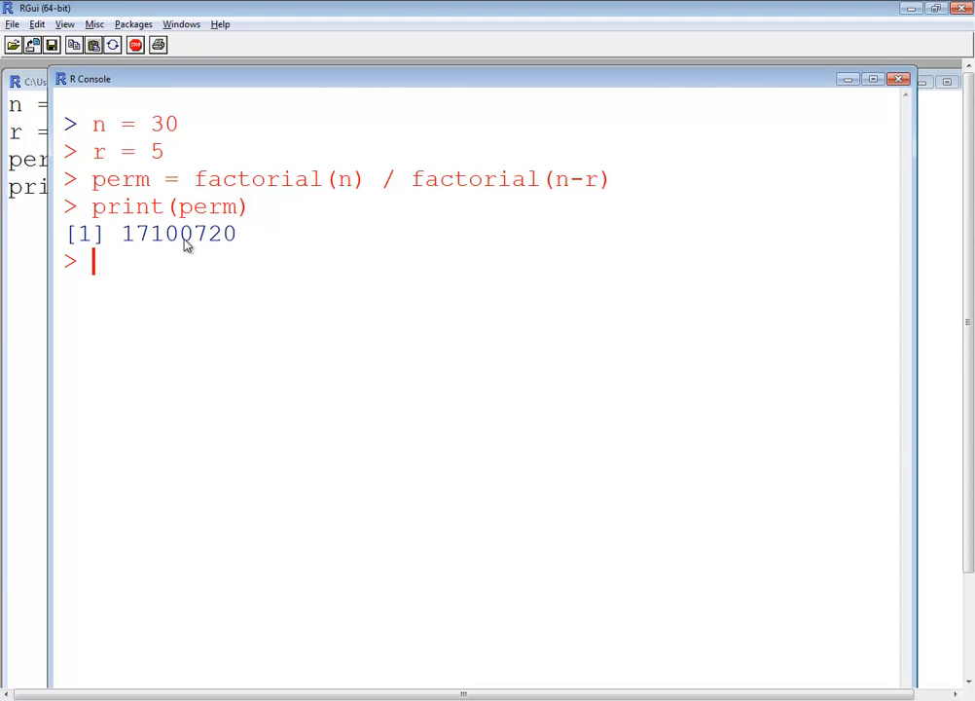
{"action": "mouse_move", "coordinate": [224, 250]}
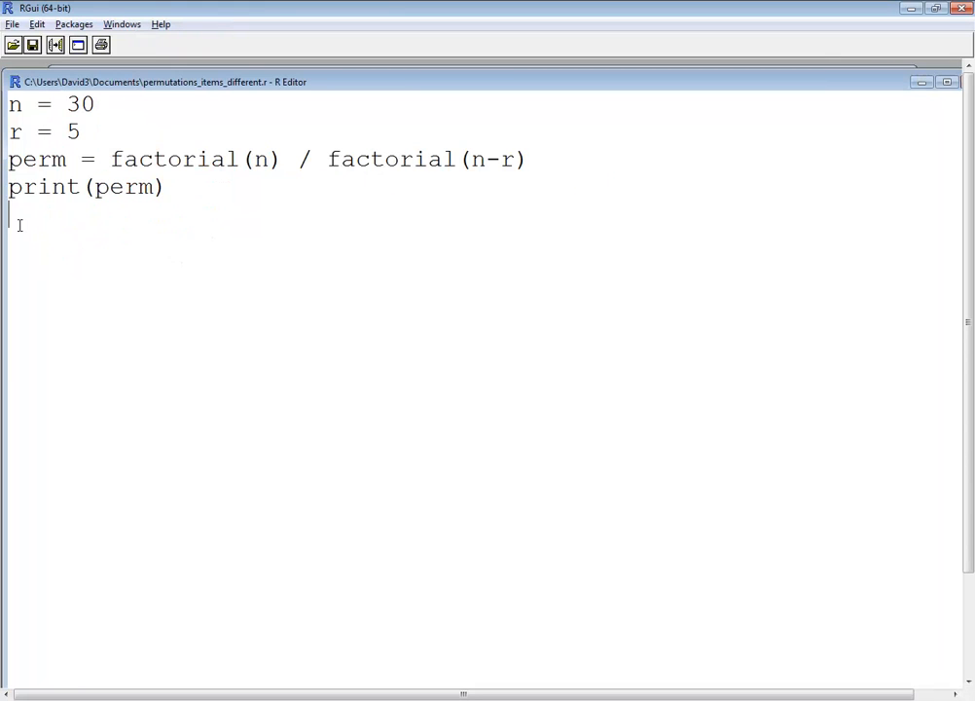
{"action": "mouse_move", "coordinate": [151, 241]}
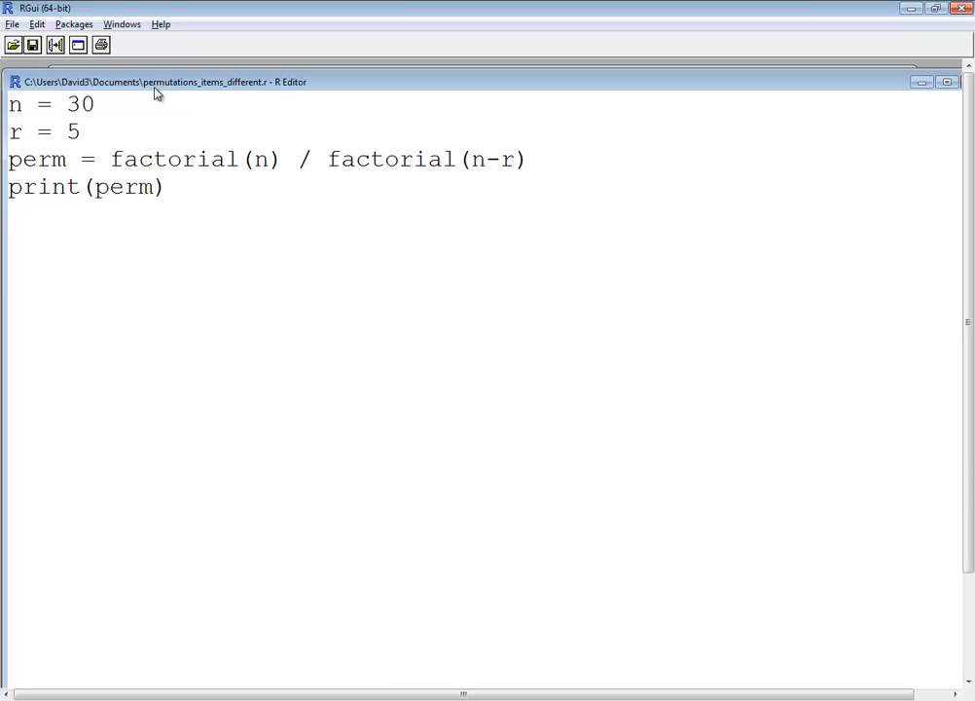
{"action": "mouse_move", "coordinate": [226, 92]}
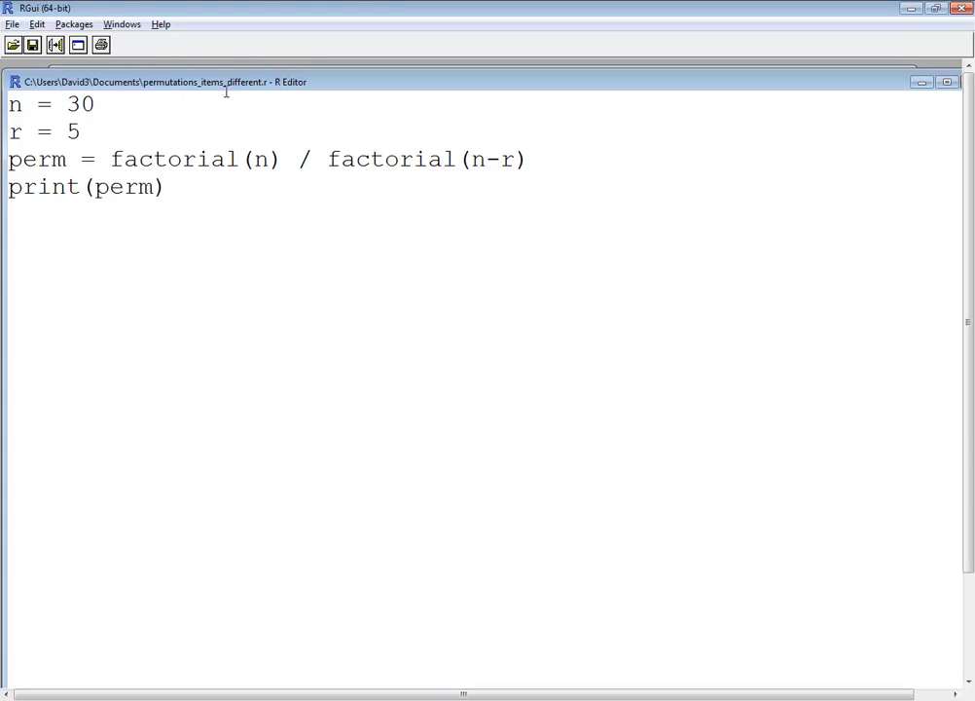
{"action": "mouse_move", "coordinate": [72, 105]}
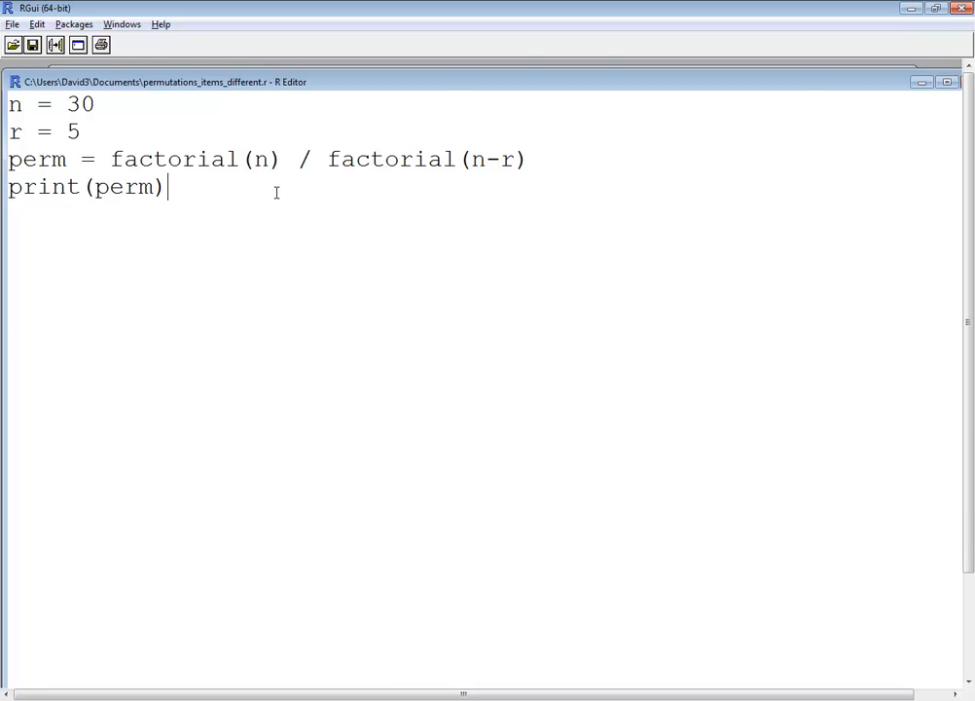
{"action": "mouse_move", "coordinate": [837, 87]}
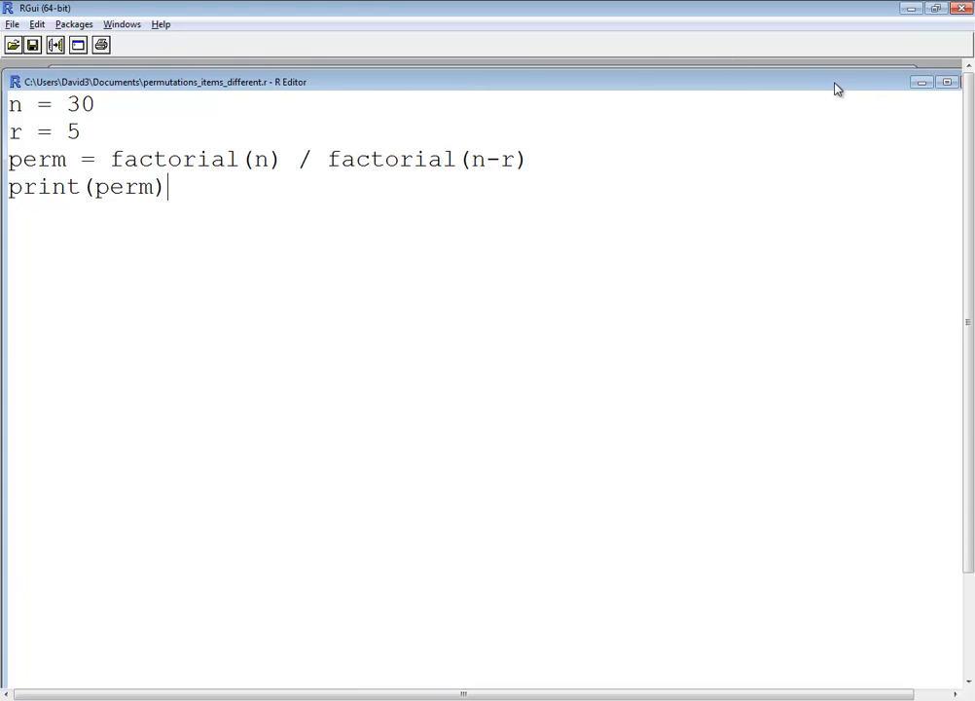
{"action": "mouse_move", "coordinate": [149, 225]}
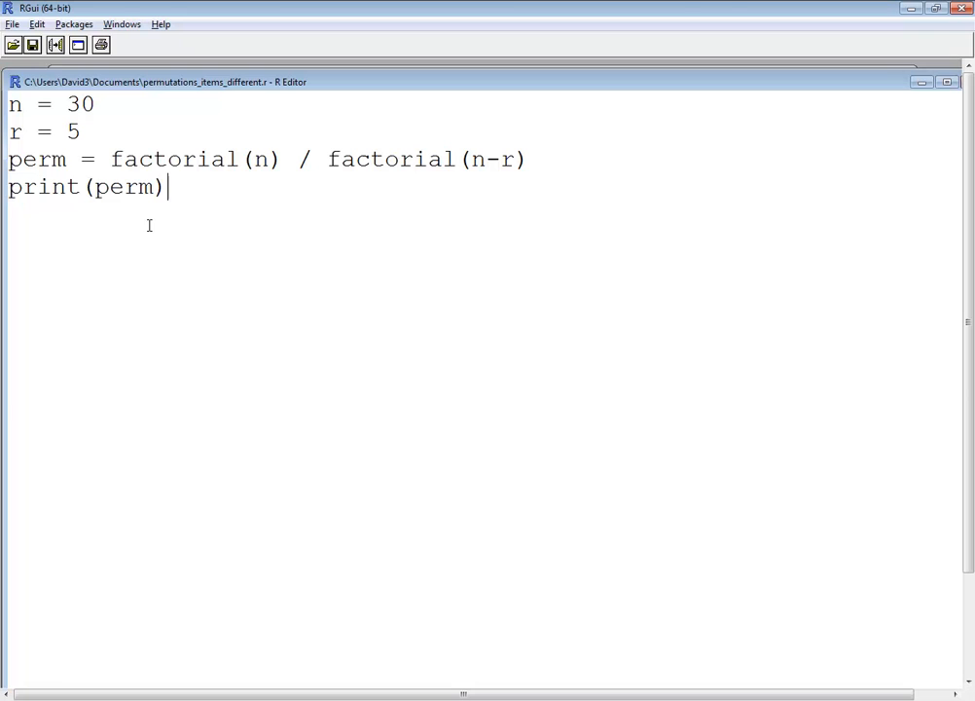
{"action": "mouse_move", "coordinate": [507, 167]}
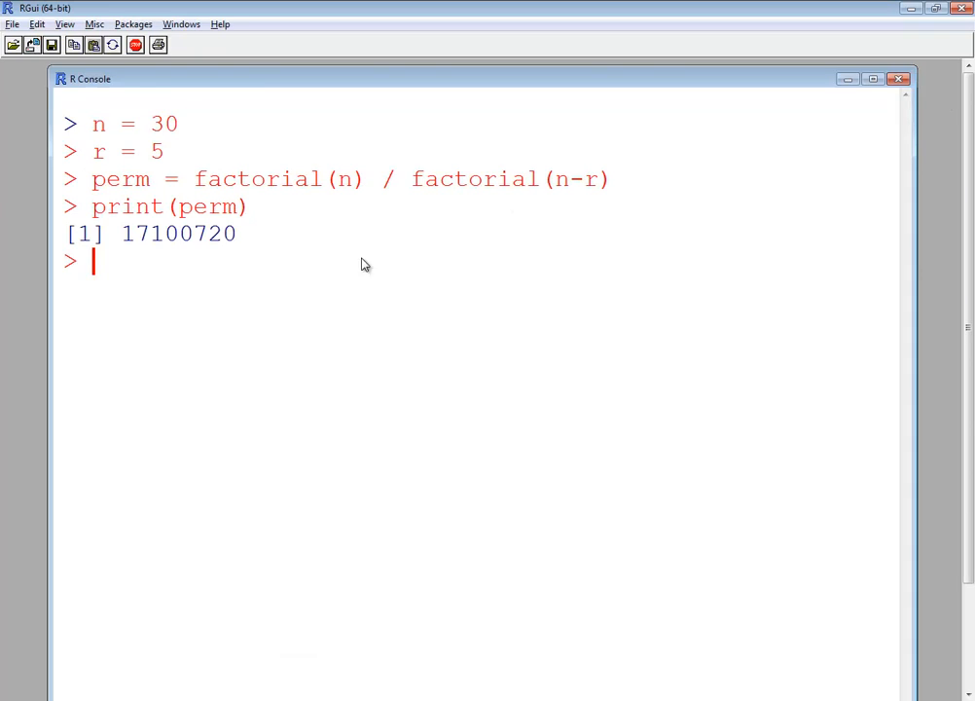
{"action": "mouse_move", "coordinate": [231, 294]}
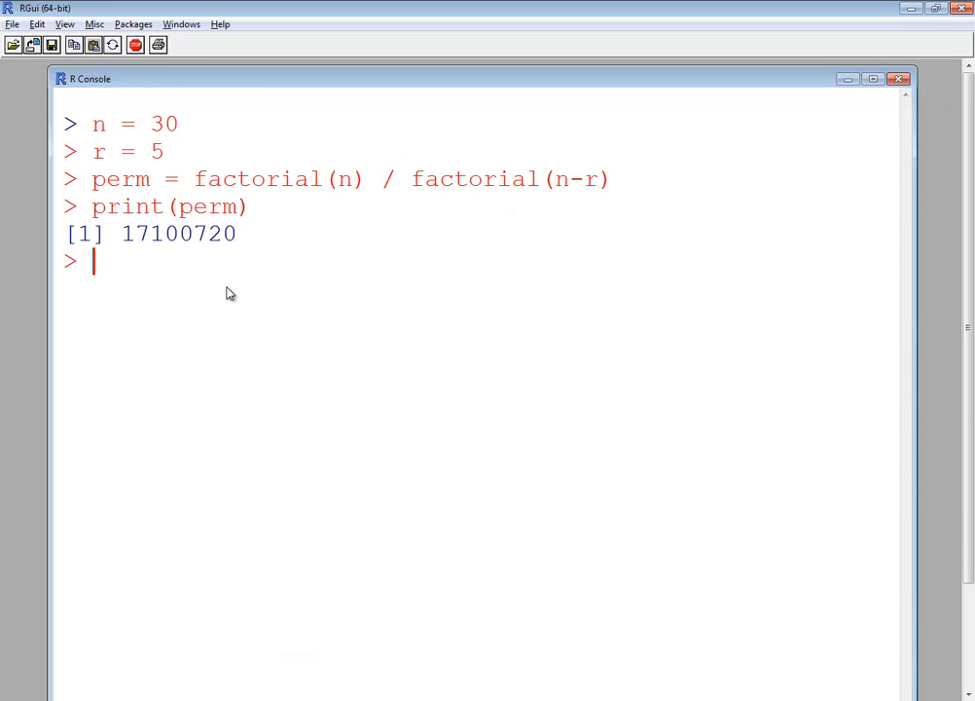
{"action": "mouse_move", "coordinate": [217, 304]}
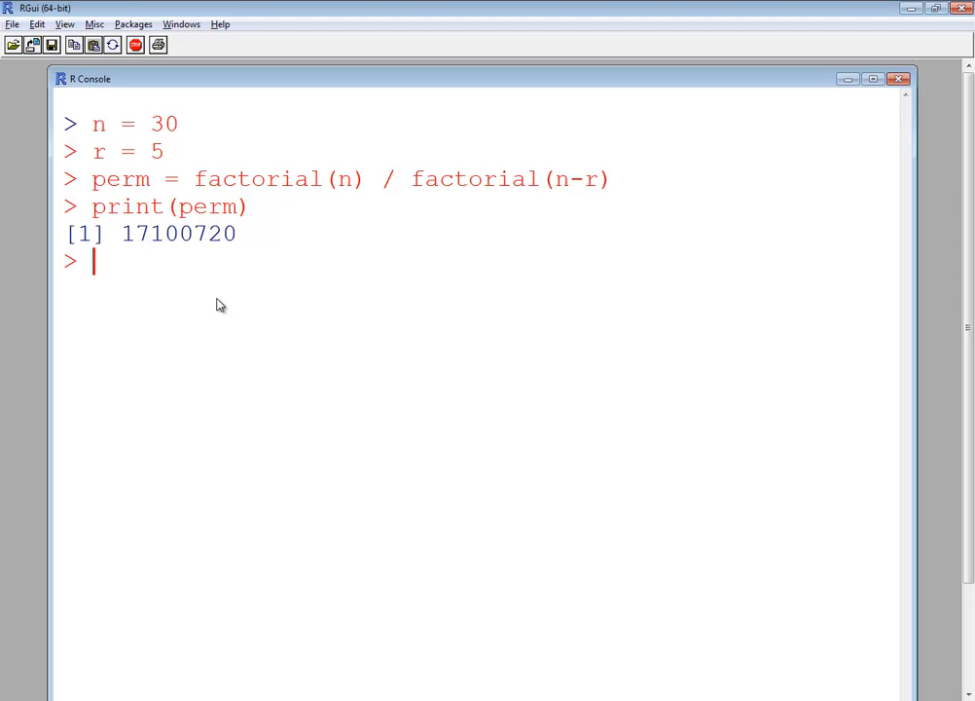